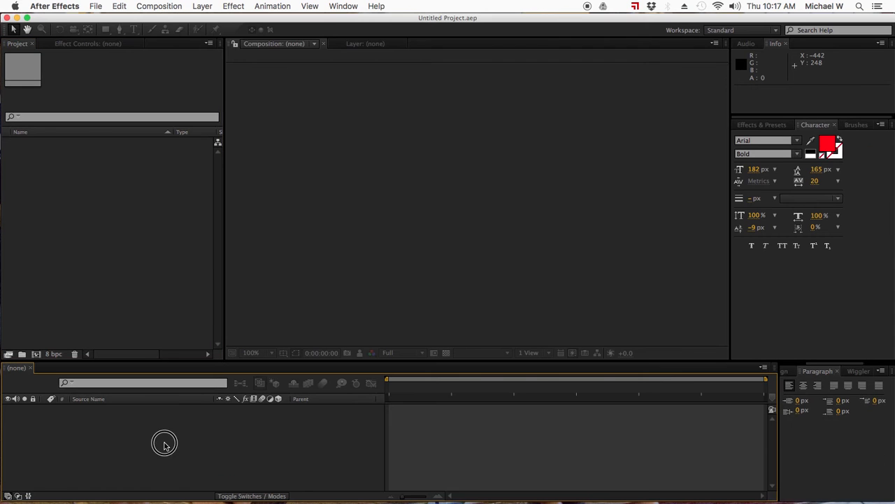
# Create a new 1920×1080 composition named Comp 1 using the HDTV 1080 24 preset
pyautogui.click(159, 5)
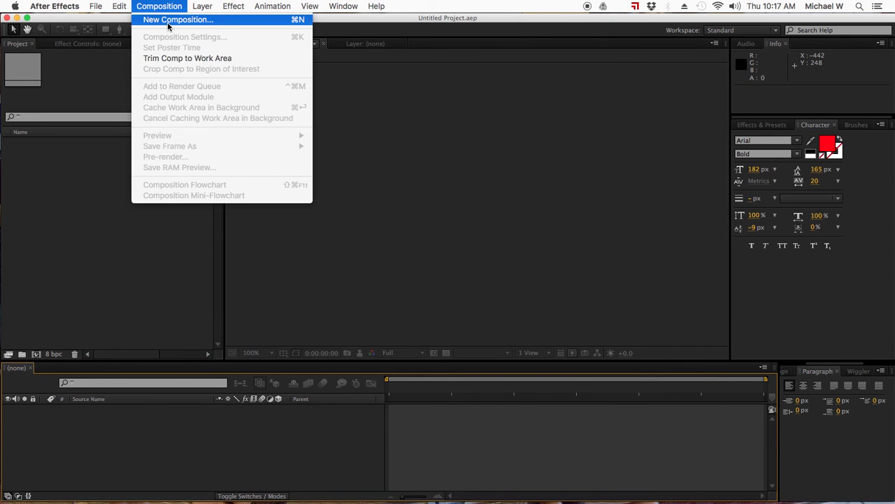
pyautogui.click(178, 19)
pyautogui.write('0:00:7:00')
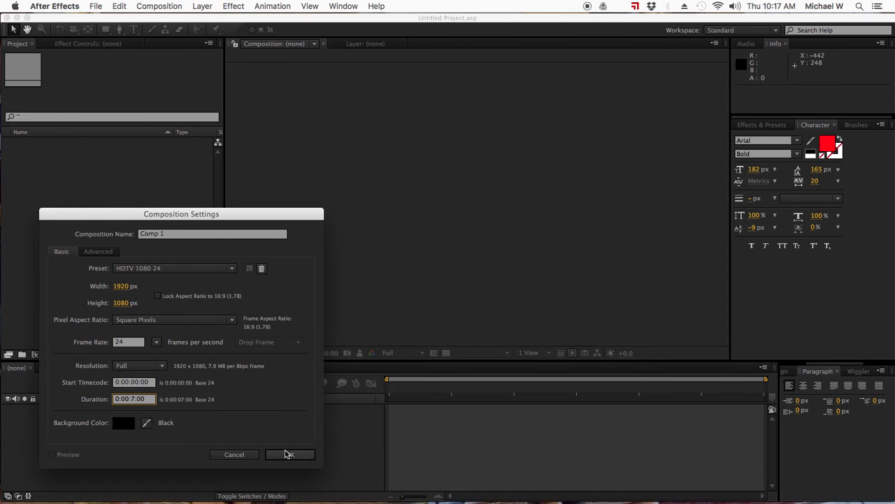
pyautogui.click(290, 453)
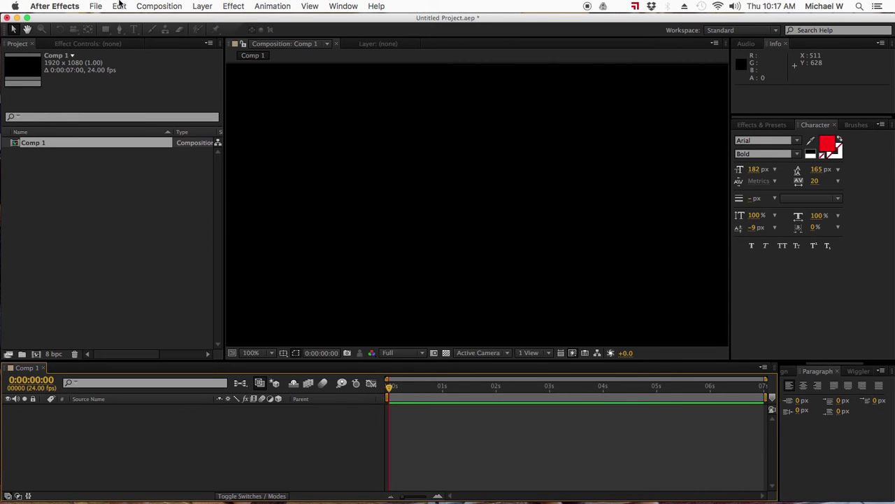
# Save the project as Week13.aep inside the Week13 folder via Save As
pyautogui.click(95, 6)
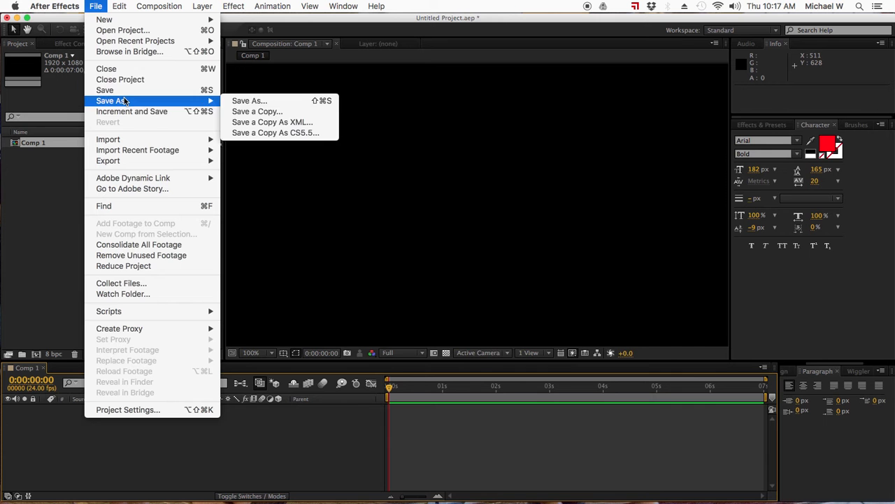
pyautogui.click(235, 128)
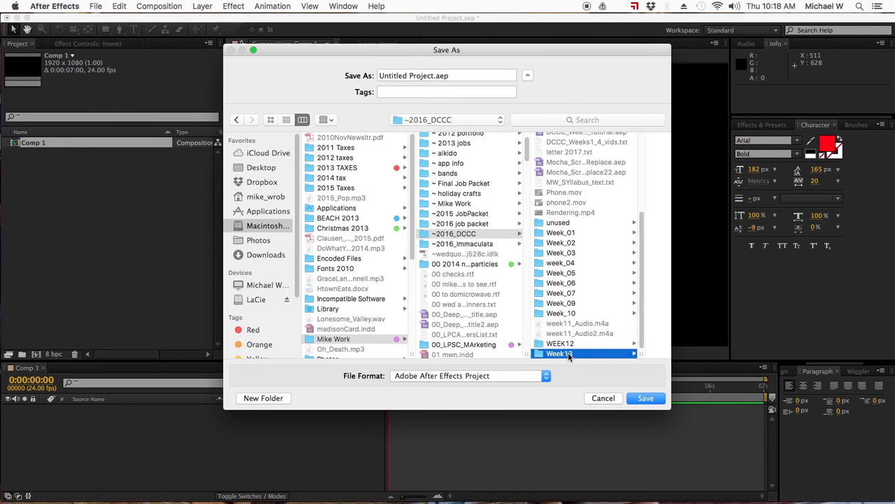
pyautogui.doubleClick(557, 353)
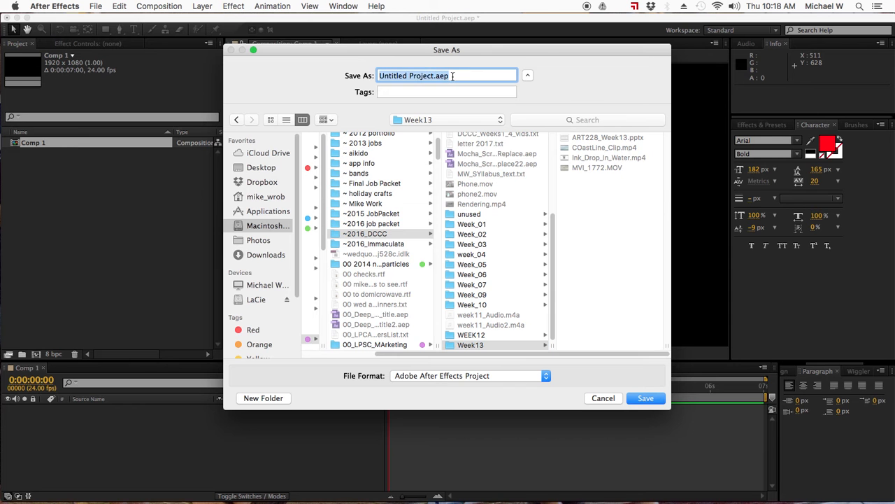
pyautogui.write('Week1')
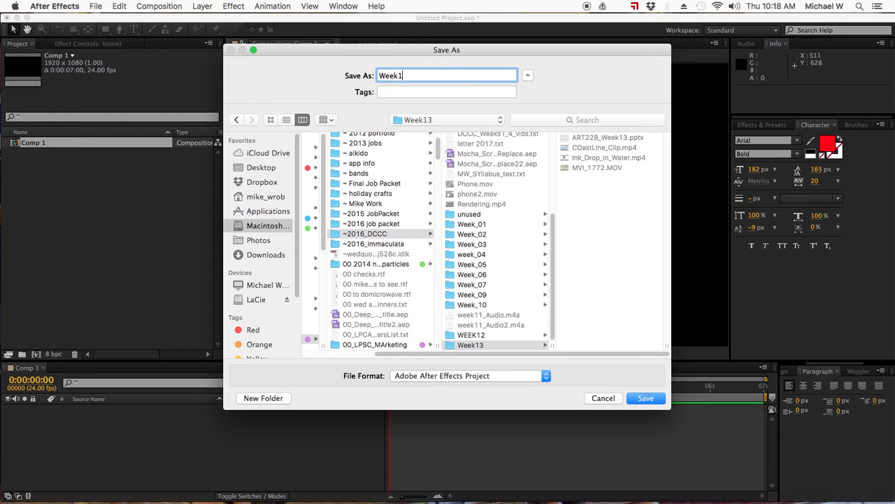
pyautogui.click(644, 397)
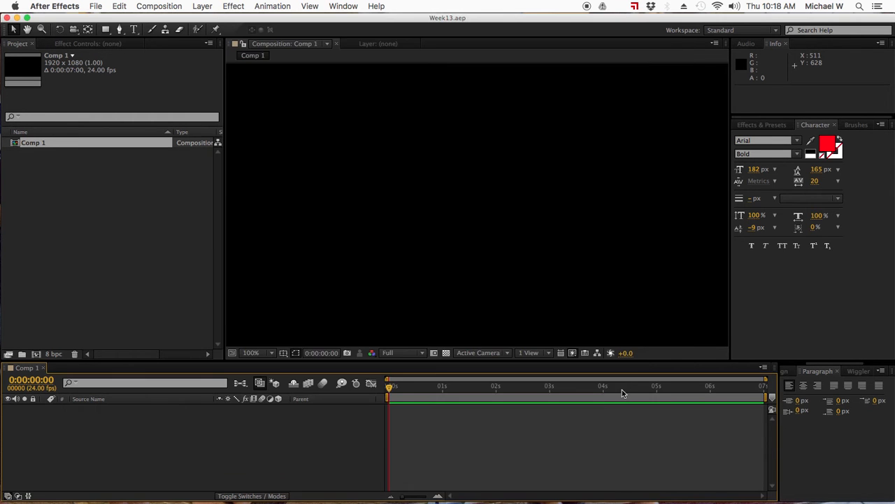
# Start a new solid layer from the Layer menu, then cancel it
pyautogui.click(160, 6)
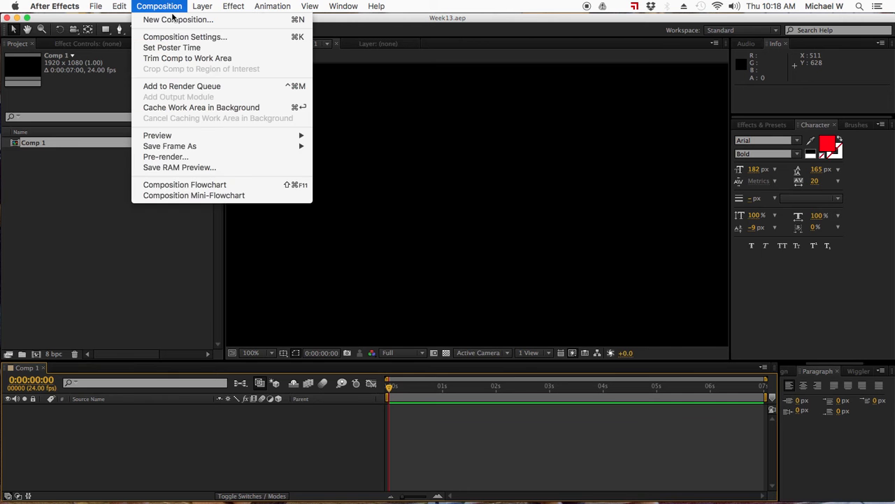
pyautogui.click(202, 5)
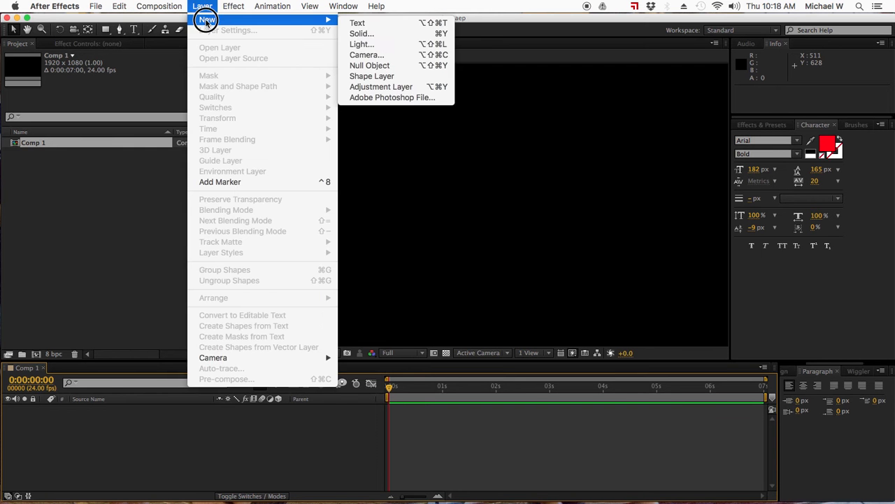
pyautogui.click(361, 33)
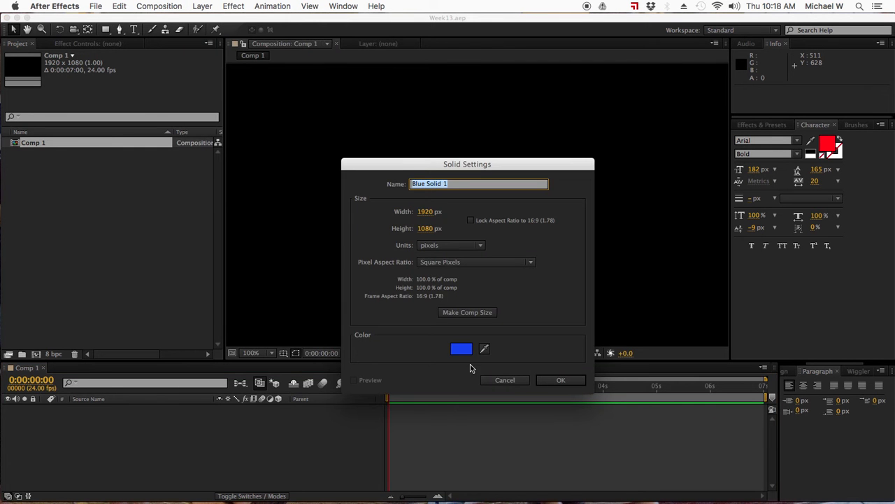
pyautogui.click(503, 381)
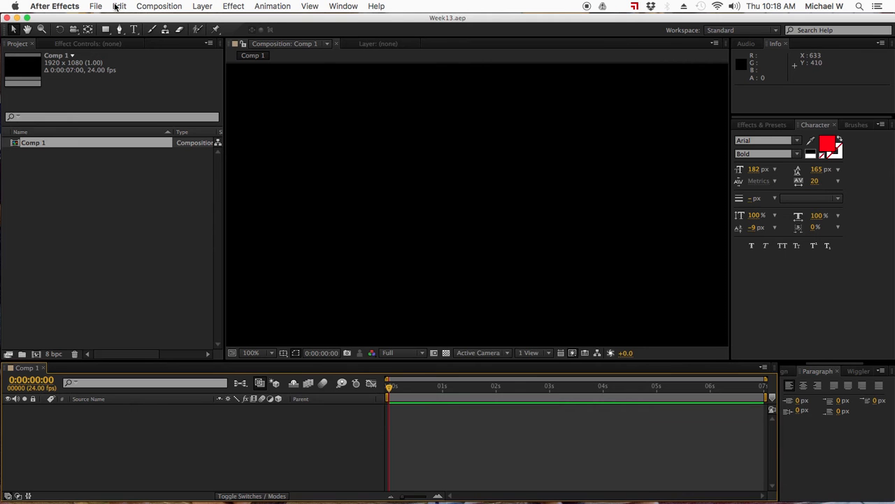
# Draw a small orange square near the comp's upper left with the Rectangle tool
pyautogui.click(105, 29)
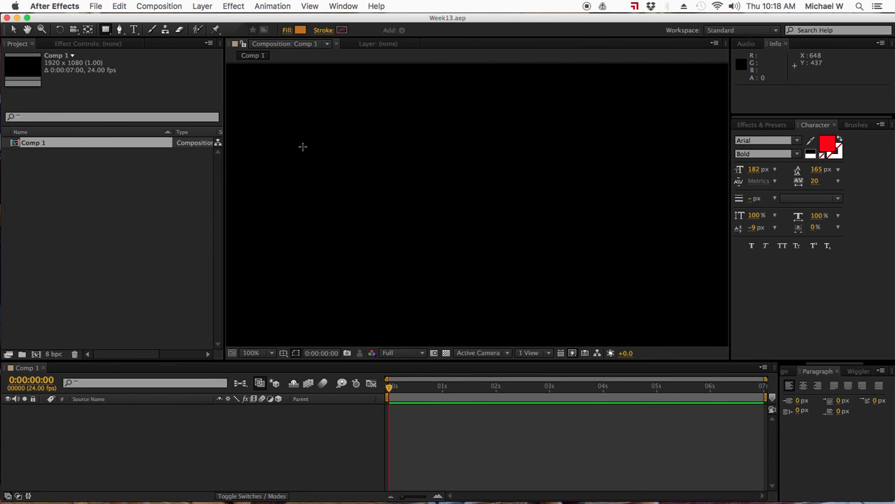
pyautogui.moveTo(301, 147); pyautogui.dragTo(342, 183)
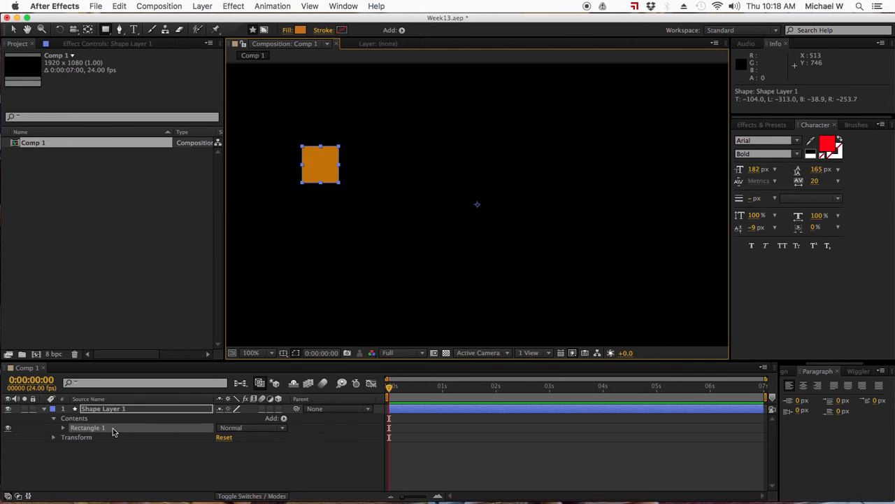
# Rename the shape layer Scale and its duplicates position and transparency
pyautogui.rightClick(104, 408)
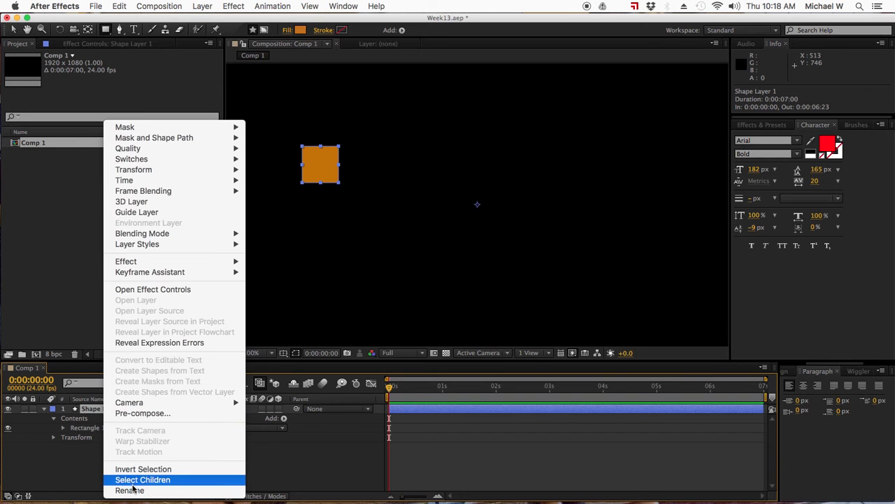
pyautogui.click(128, 490)
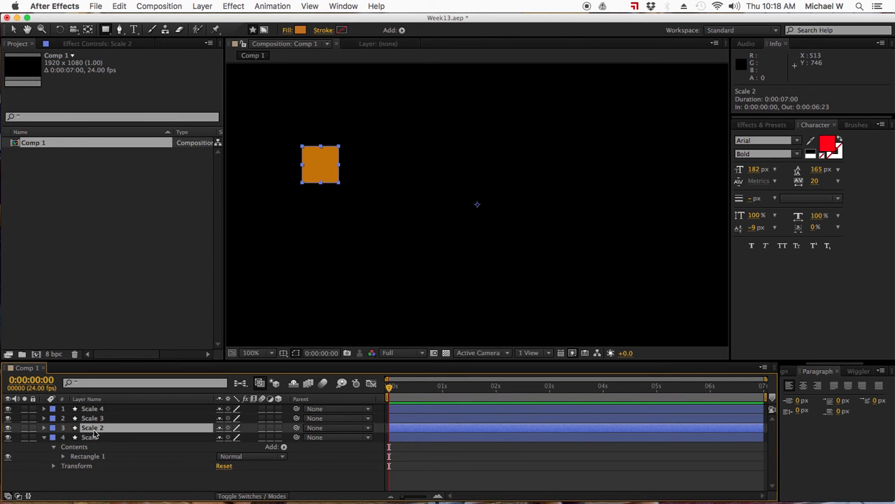
pyautogui.doubleClick(93, 428)
pyautogui.write('position')
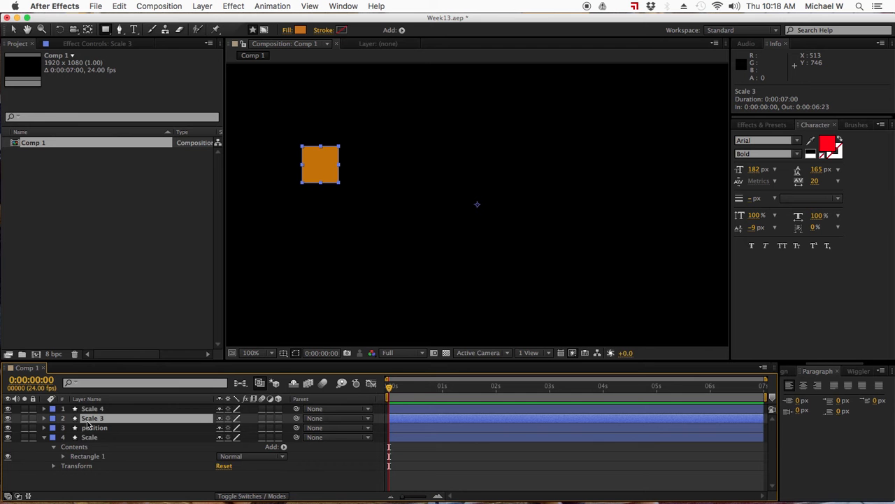
pyautogui.doubleClick(93, 417)
pyautogui.write('transparency')
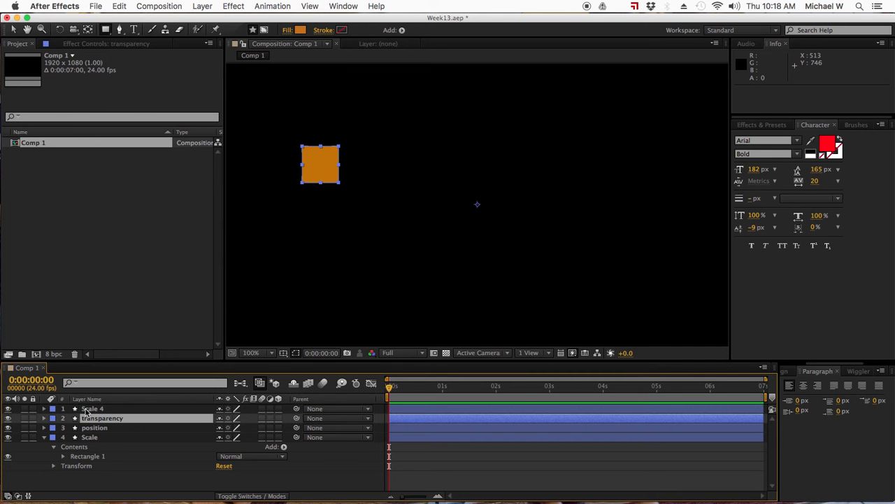
# Rename the remaining Scale 4 duplicate layer to rotation
pyautogui.click(93, 409)
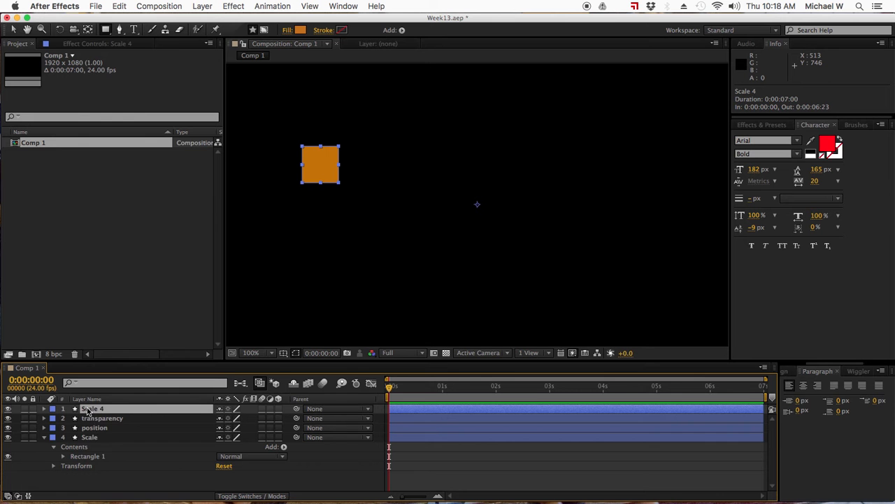
pyautogui.rightClick(93, 408)
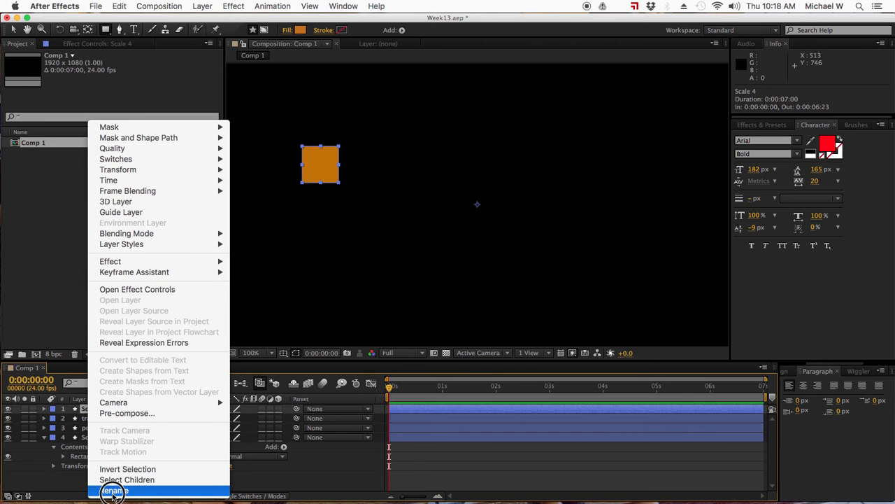
pyautogui.click(112, 490)
pyautogui.write('rotation')
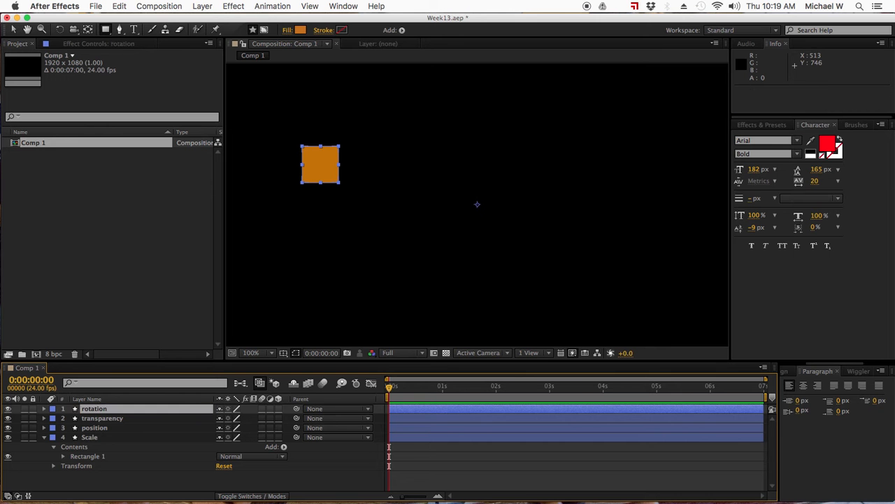
pyautogui.moveTo(249, 72)
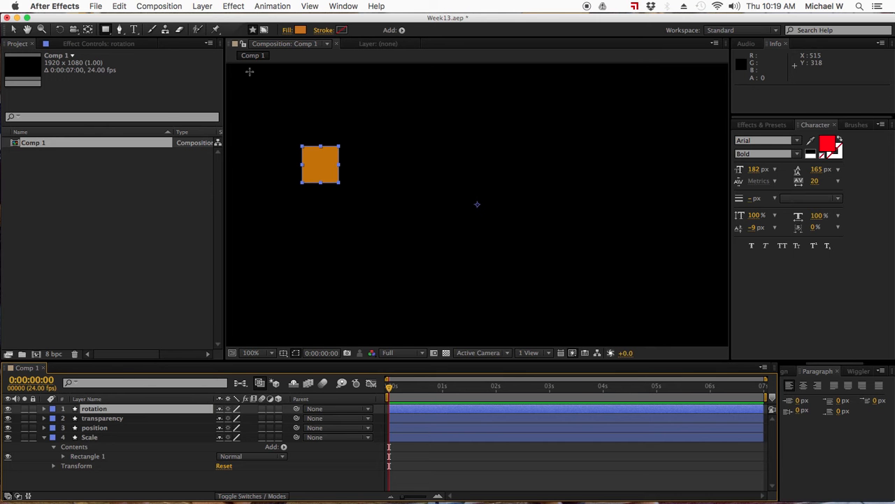
# Give the transparency square a blue fill
pyautogui.click(300, 29)
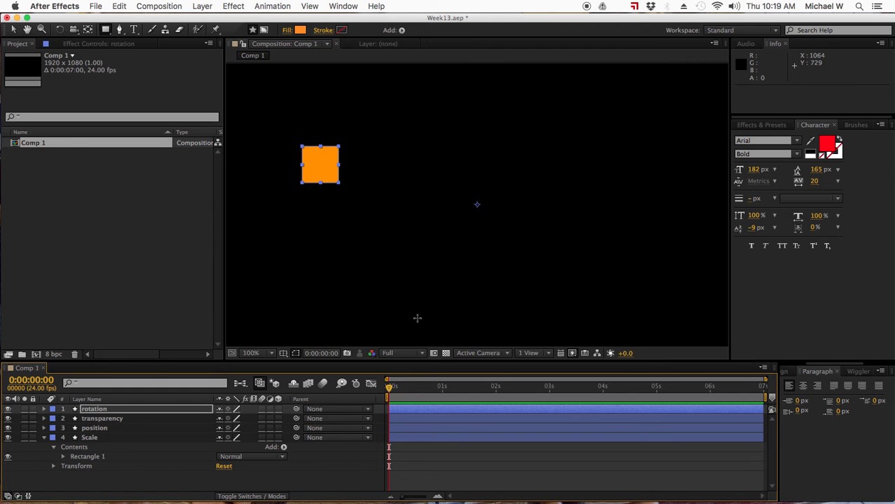
pyautogui.moveTo(115, 480)
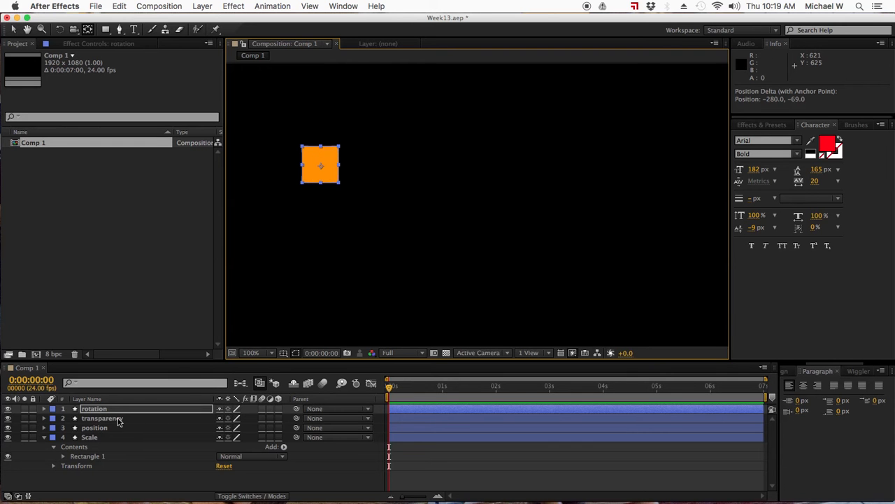
pyautogui.click(102, 417)
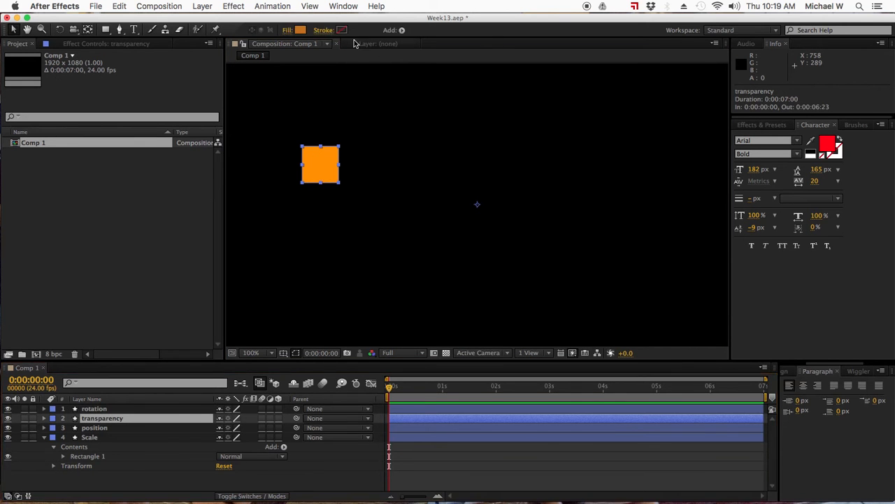
pyautogui.click(299, 29)
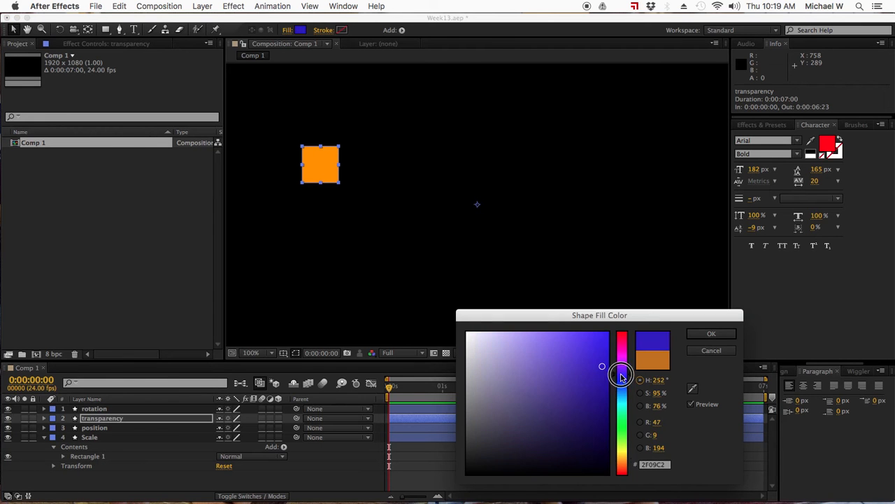
pyautogui.click(711, 333)
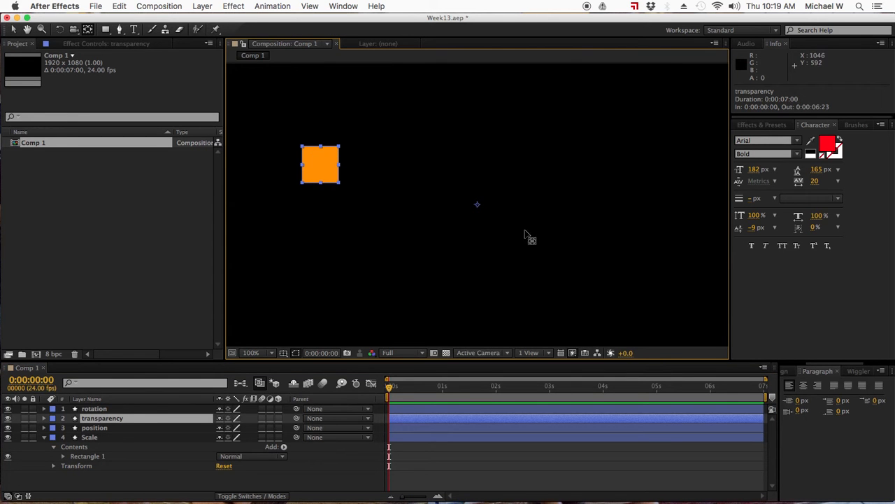
pyautogui.moveTo(311, 263)
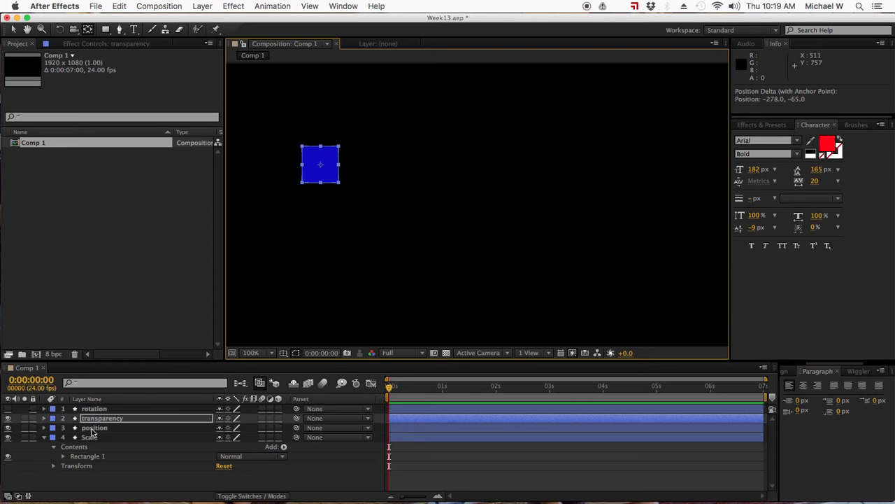
# Give the position square a green fill and the scale square a magenta fill
pyautogui.click(95, 428)
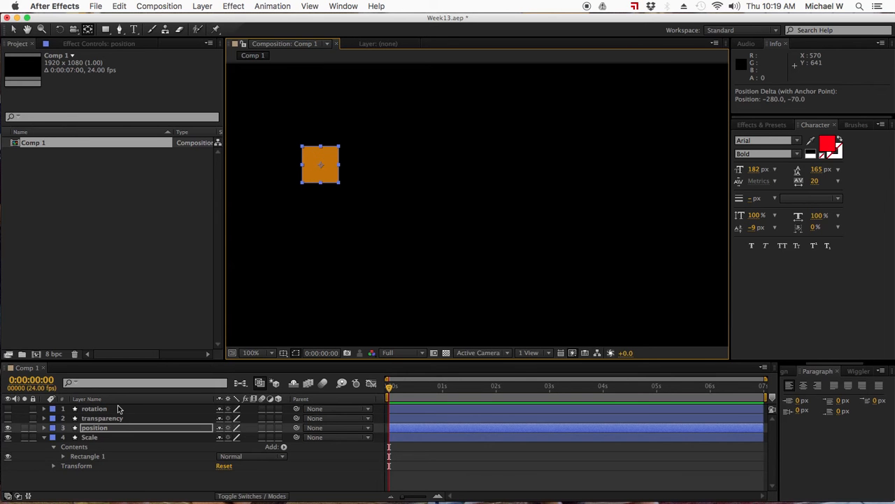
pyautogui.click(89, 437)
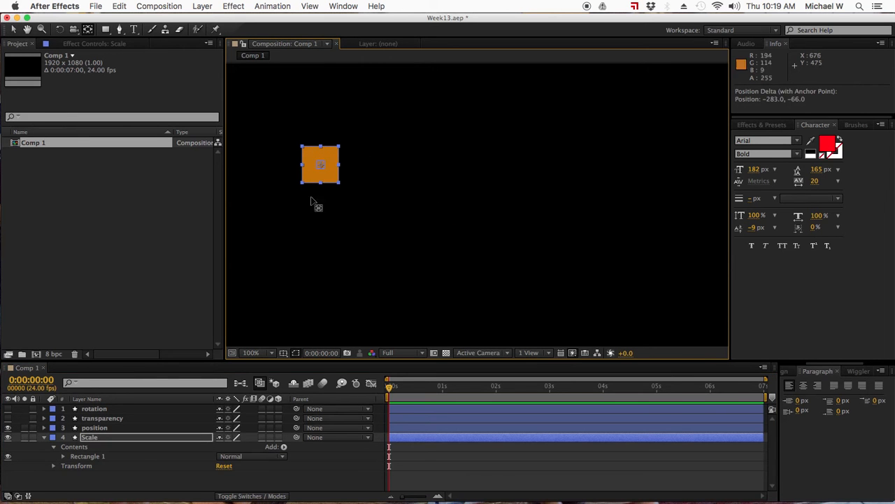
pyautogui.click(95, 429)
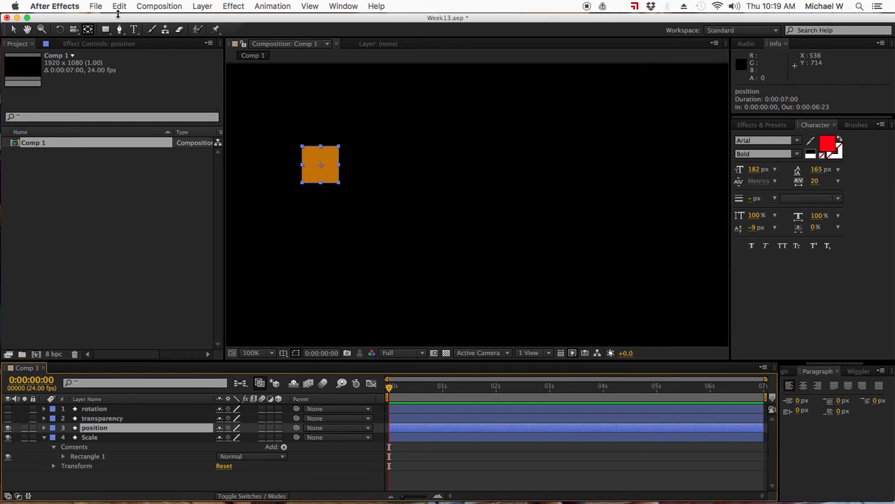
pyautogui.click(299, 30)
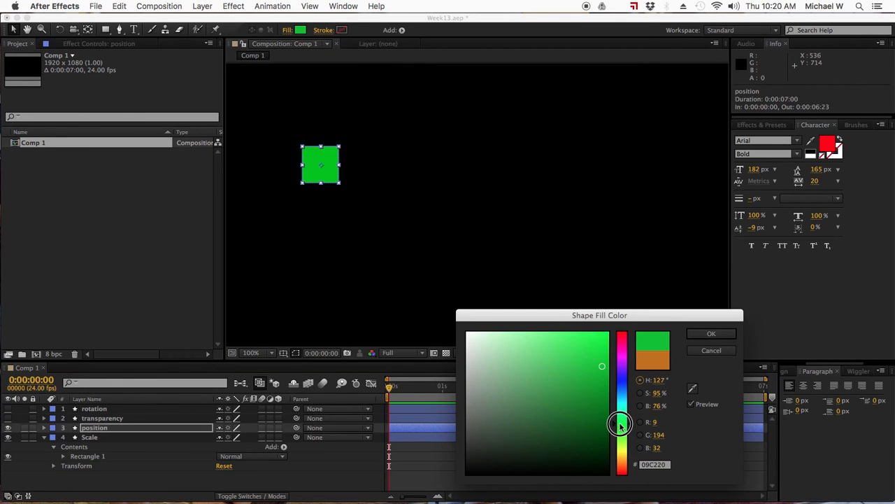
pyautogui.click(710, 333)
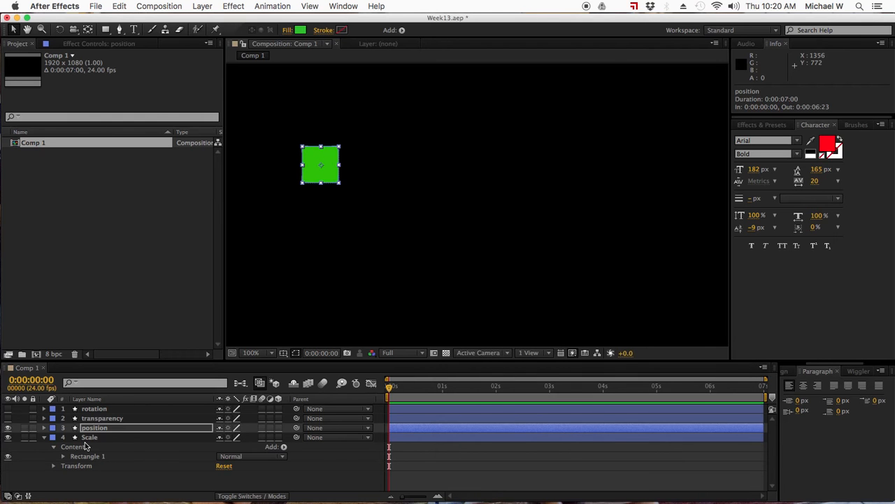
pyautogui.click(89, 436)
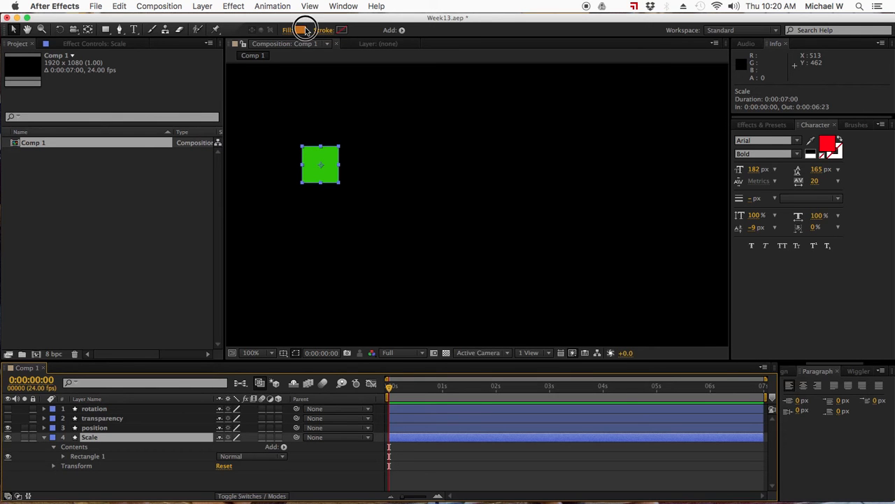
pyautogui.click(301, 31)
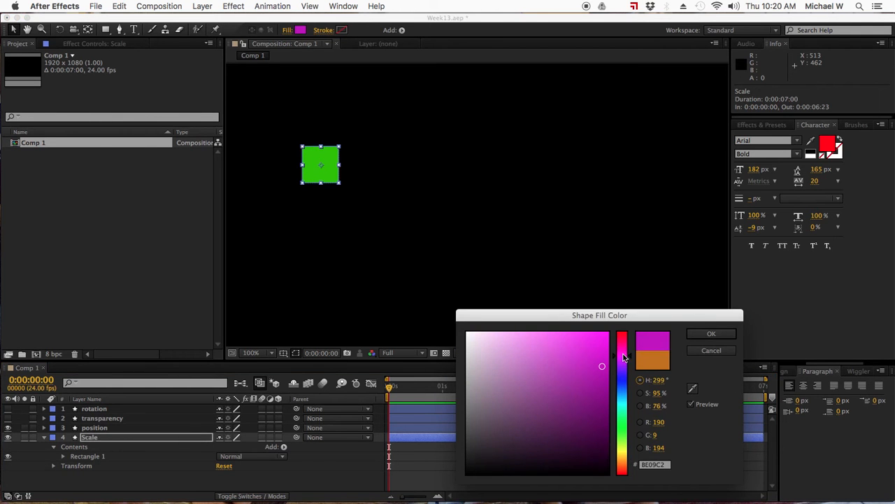
pyautogui.click(711, 350)
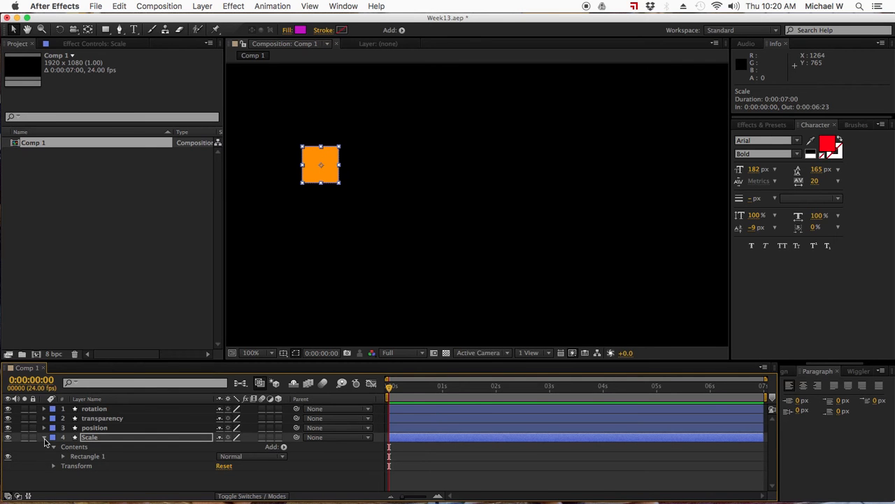
# Select all four square layers and distribute them evenly in a horizontal row
pyautogui.click(45, 437)
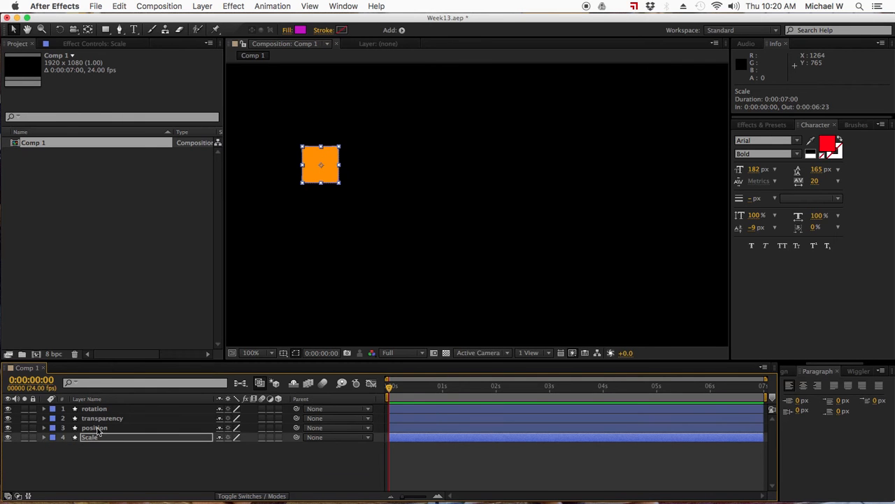
pyautogui.click(94, 408)
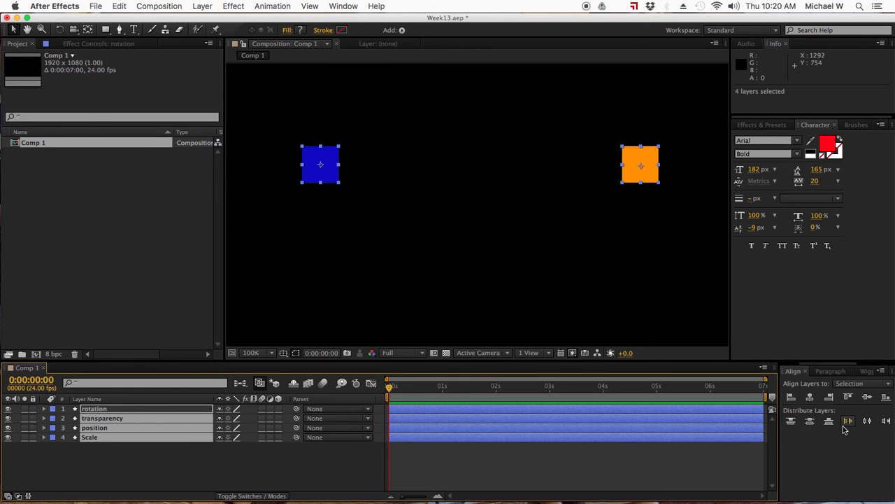
pyautogui.click(867, 420)
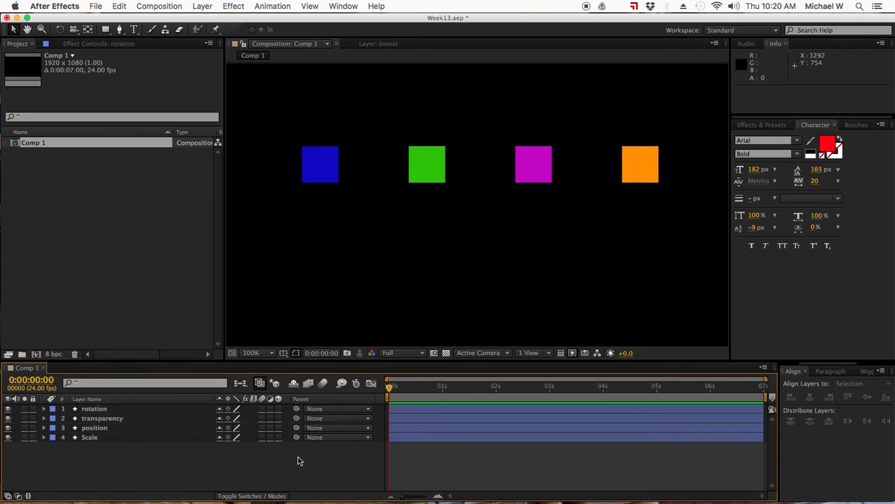
pyautogui.click(866, 371)
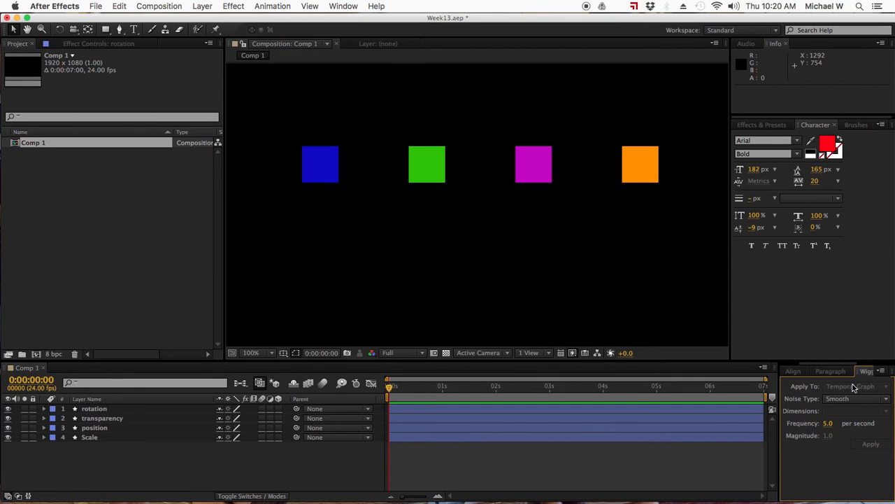
pyautogui.moveTo(641, 165)
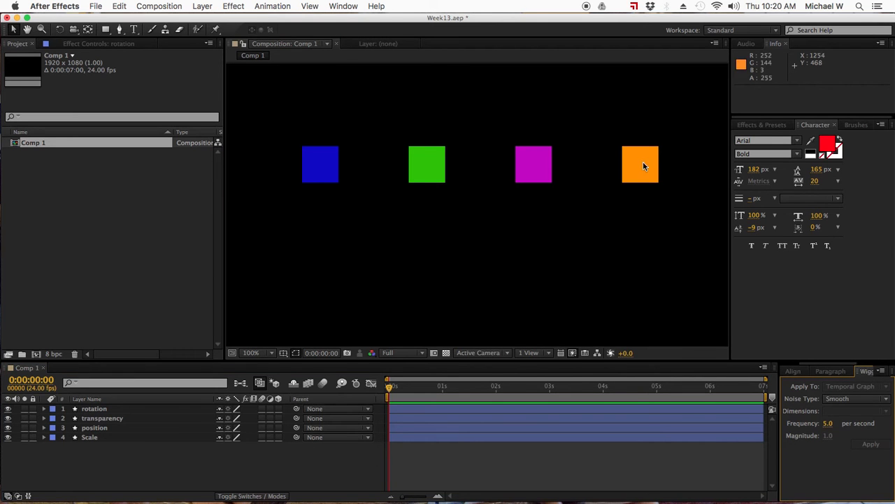
# Apply a wiggle(3,600) expression to the magenta square's Scale and preview it
pyautogui.click(639, 165)
pyautogui.write('wiggle(')
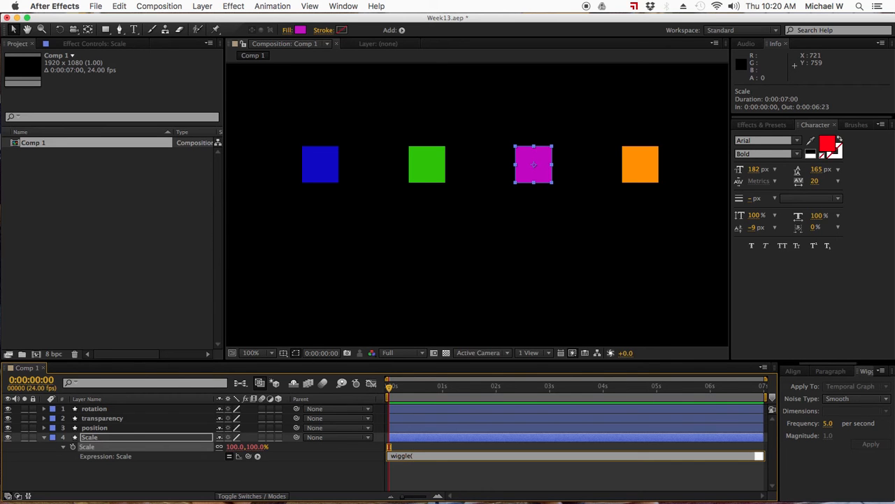
pyautogui.write('3,')
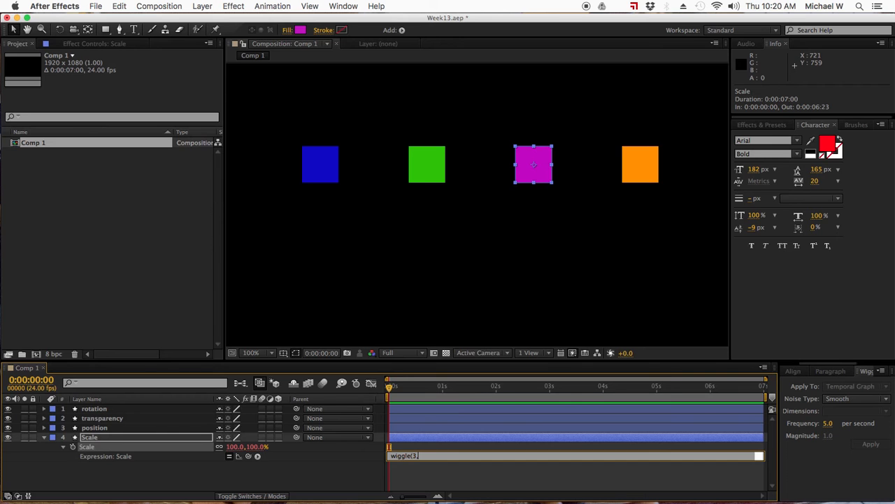
pyautogui.write('600)')
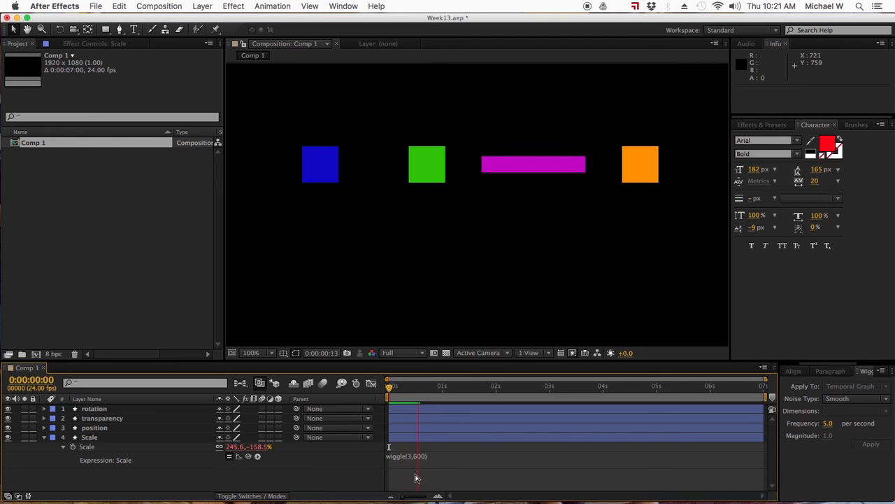
pyautogui.press('space')
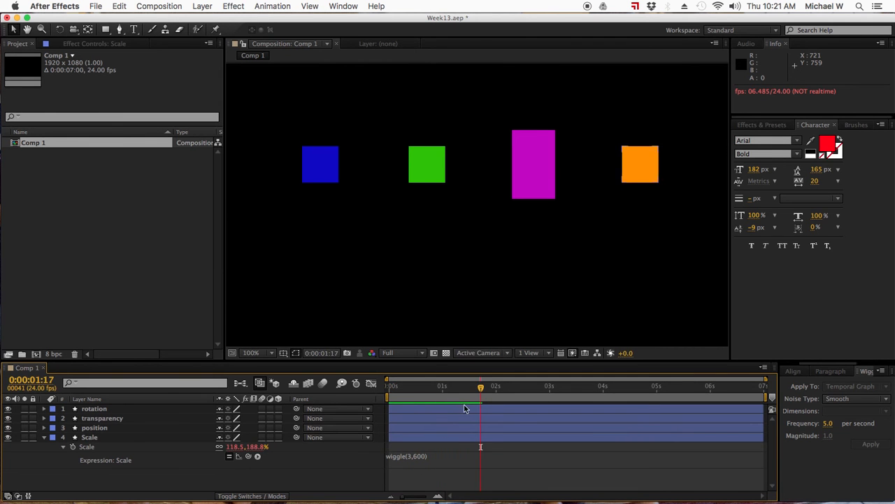
pyautogui.click(389, 386)
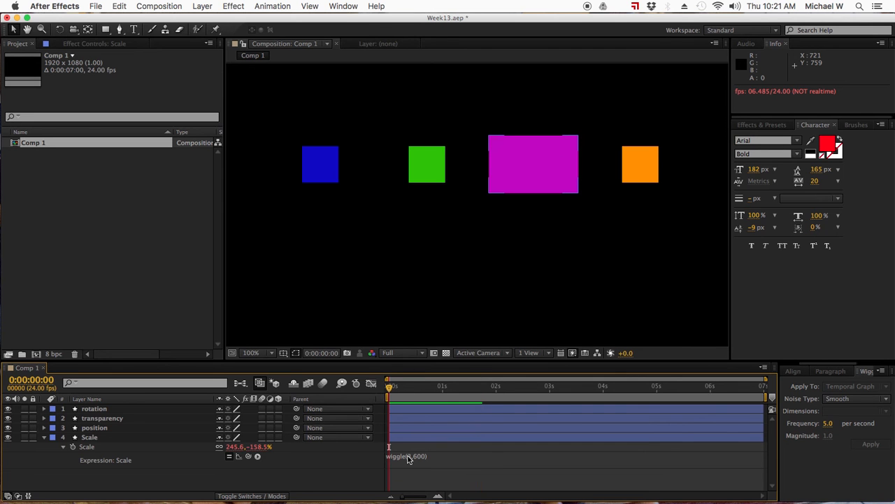
pyautogui.click(63, 447)
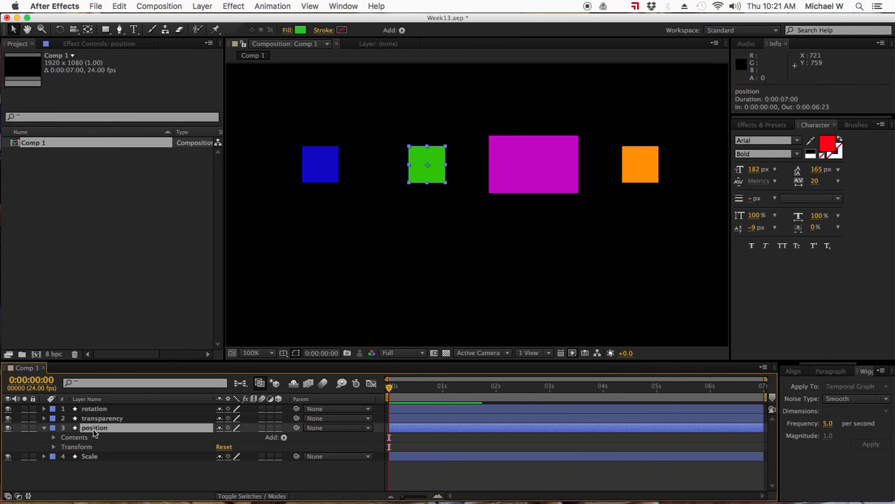
# Apply a wiggle(3,600) expression to the green square's Position
pyautogui.click(53, 428)
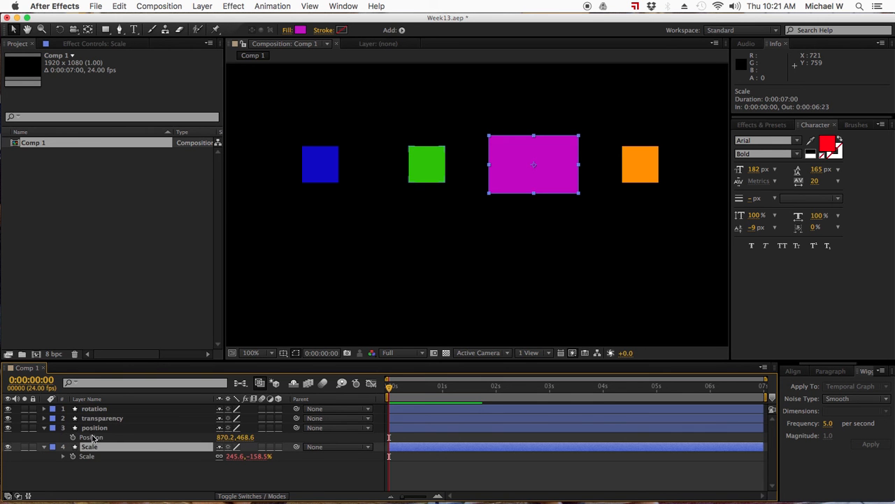
pyautogui.click(95, 428)
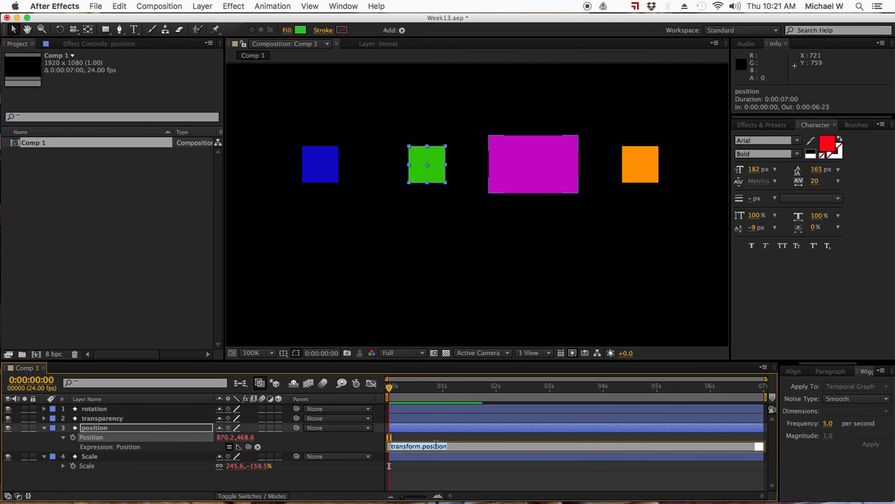
pyautogui.write('wiggle(3,')
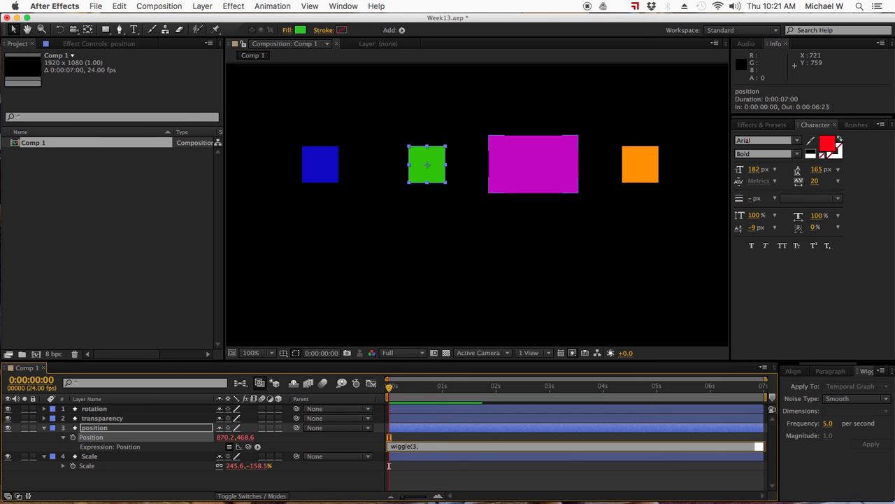
pyautogui.write('600)')
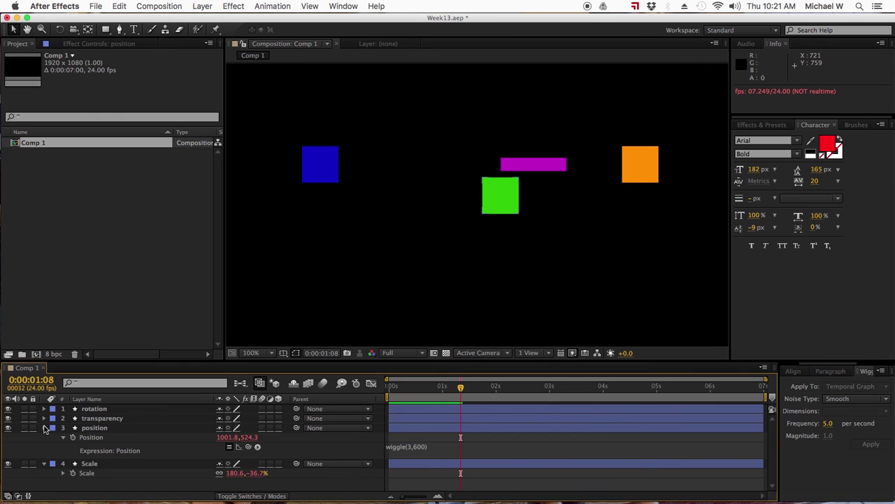
pyautogui.click(95, 428)
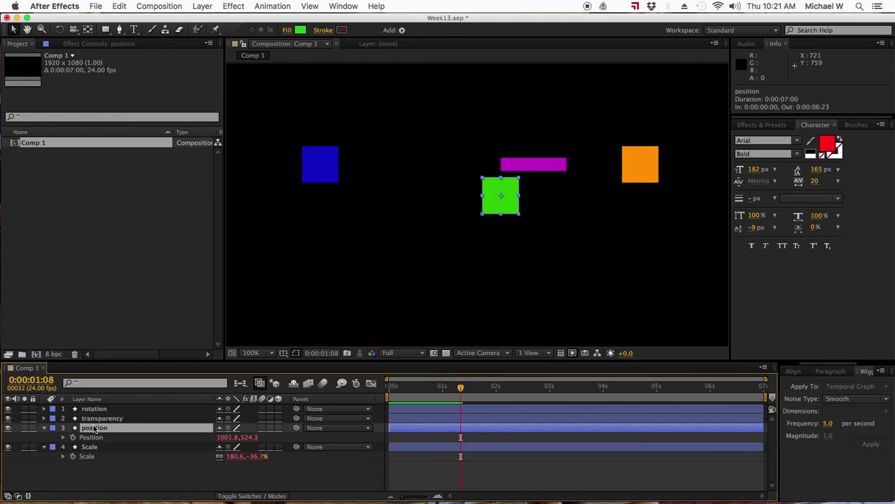
# Apply a wiggle(3,600) expression to the blue square's Opacity
pyautogui.click(102, 417)
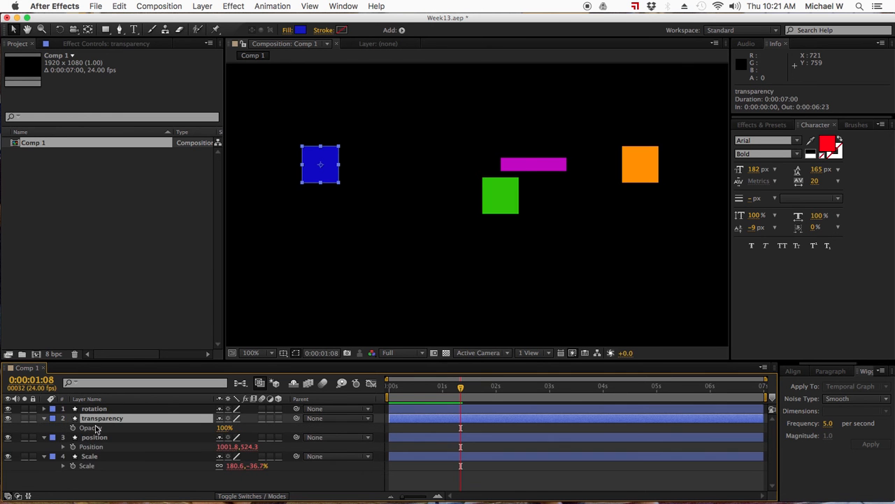
pyautogui.moveTo(429, 379)
pyautogui.write('w')
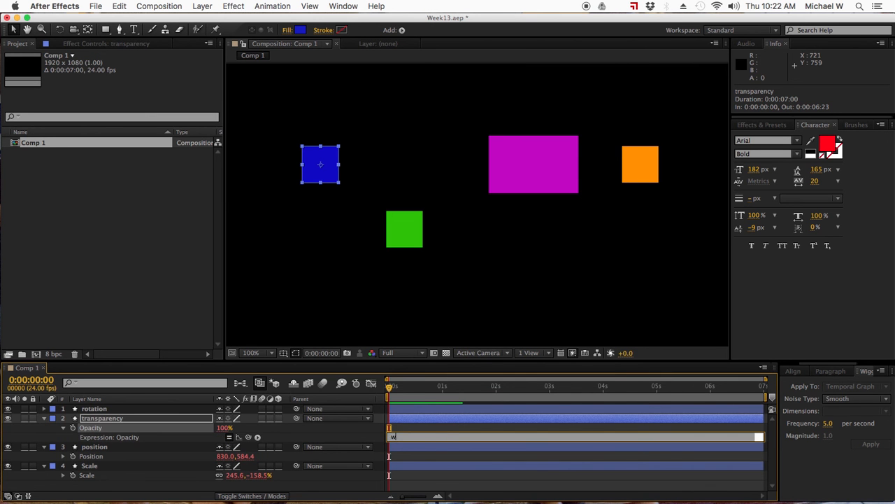
pyautogui.write('iggle(')
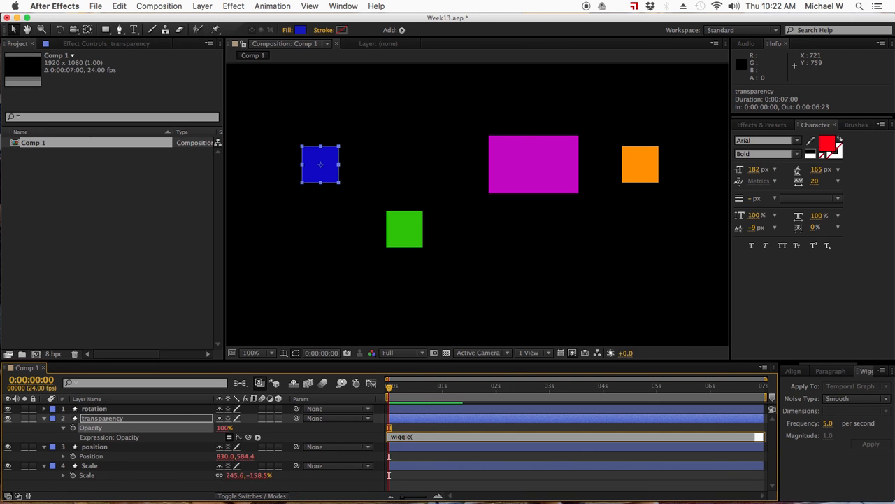
pyautogui.write('3,600')
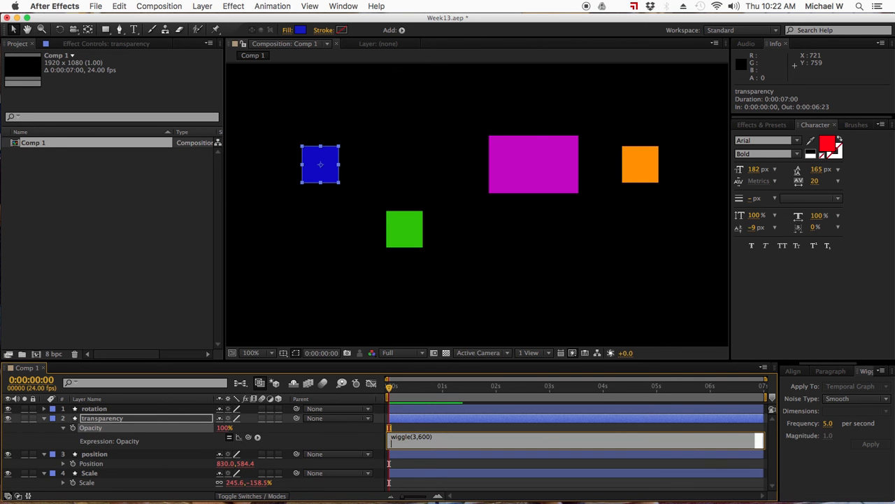
pyautogui.moveTo(330, 439)
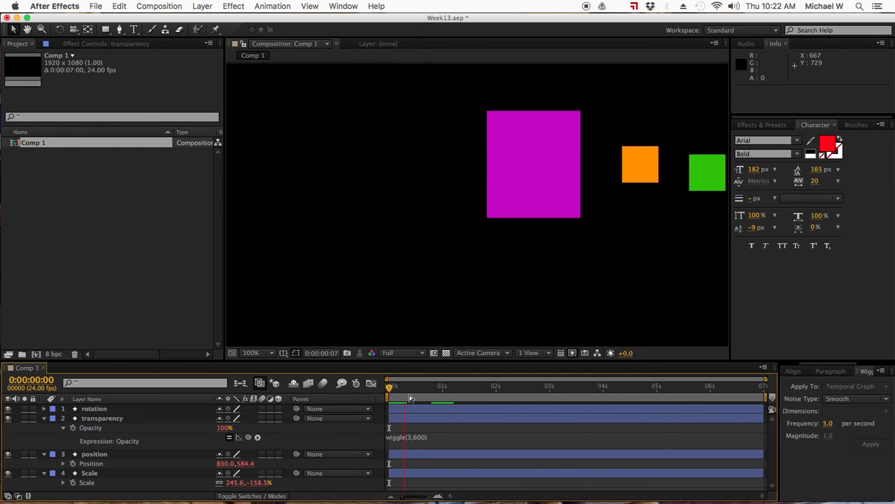
# Apply a wiggle(3,600) expression to the orange square's Rotation
pyautogui.click(431, 386)
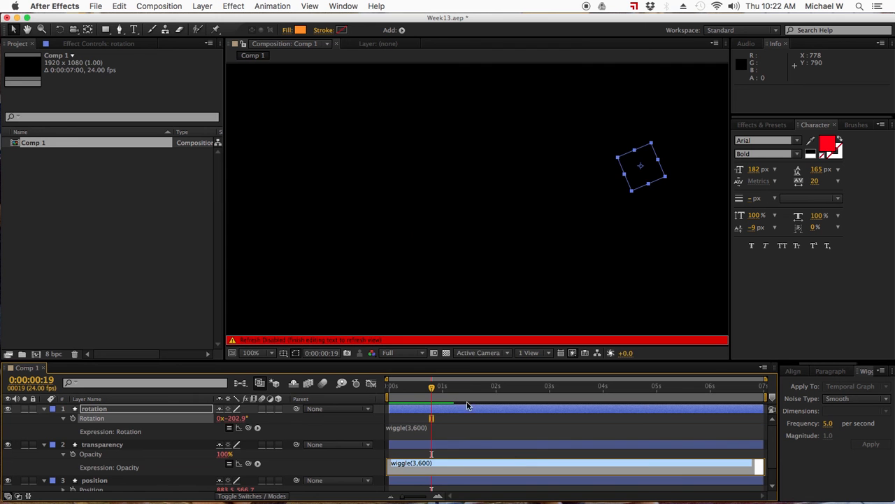
pyautogui.moveTo(469, 369)
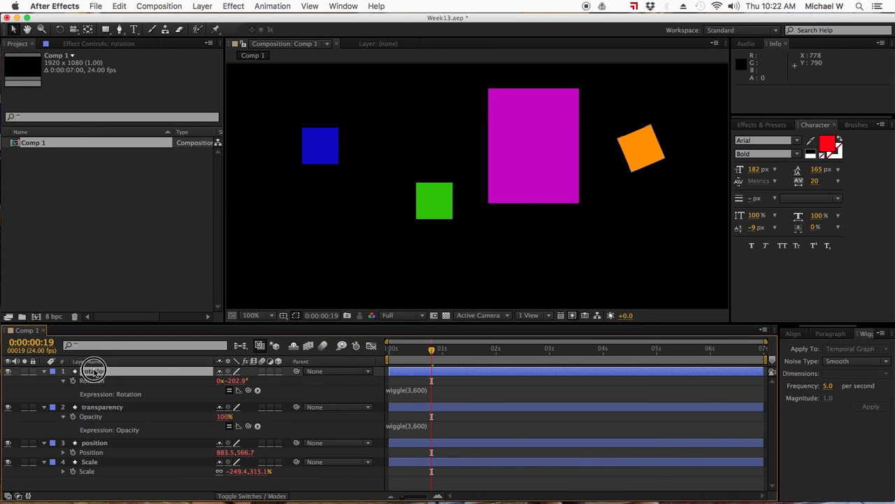
pyautogui.click(94, 371)
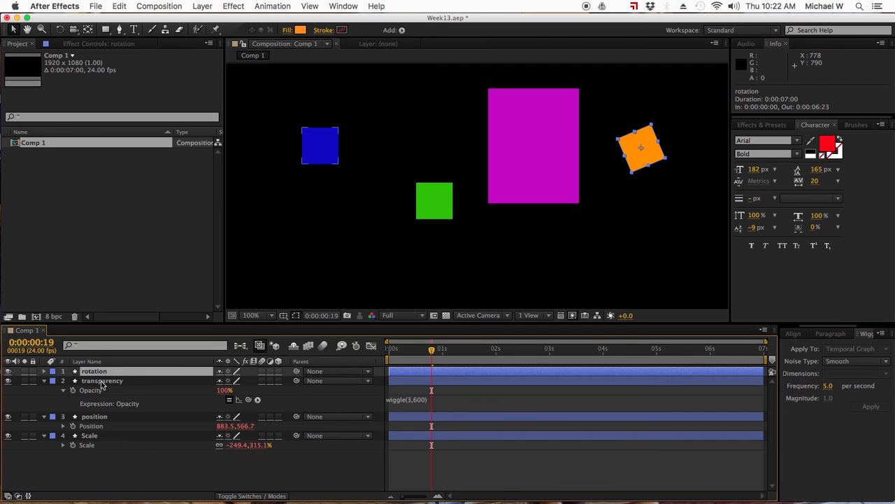
pyautogui.click(102, 389)
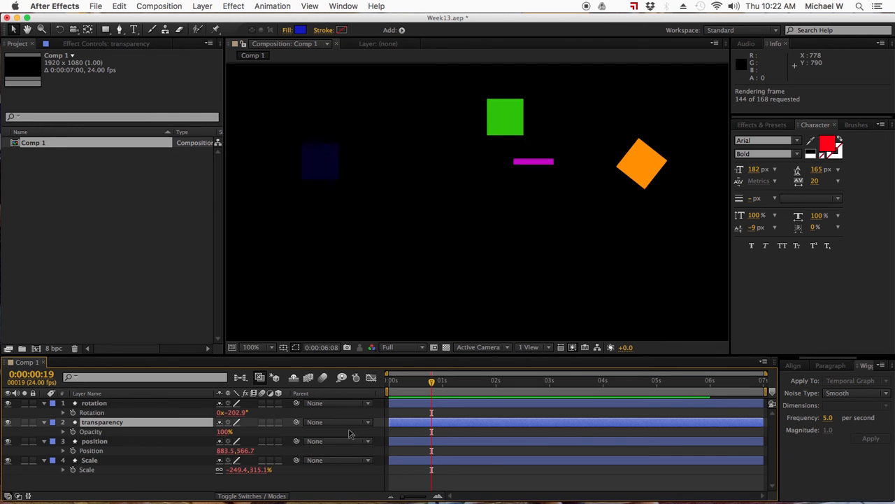
pyautogui.press('space')
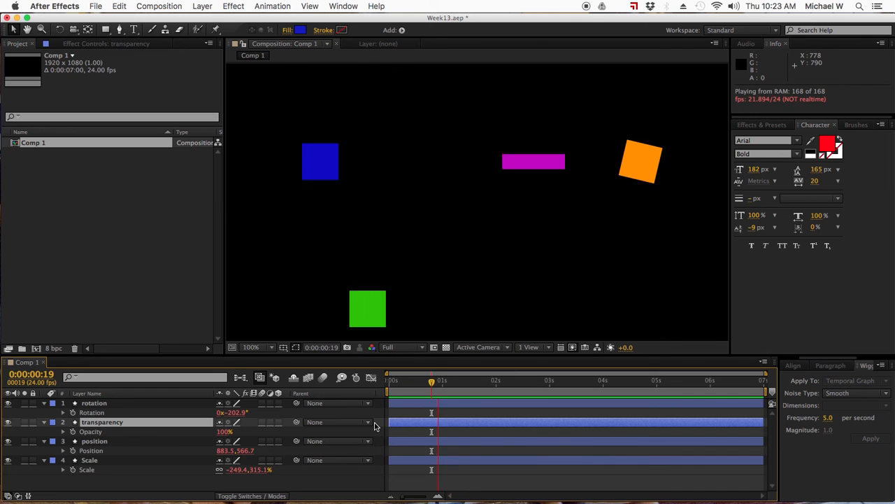
pyautogui.moveTo(430, 382); pyautogui.dragTo(516, 382)
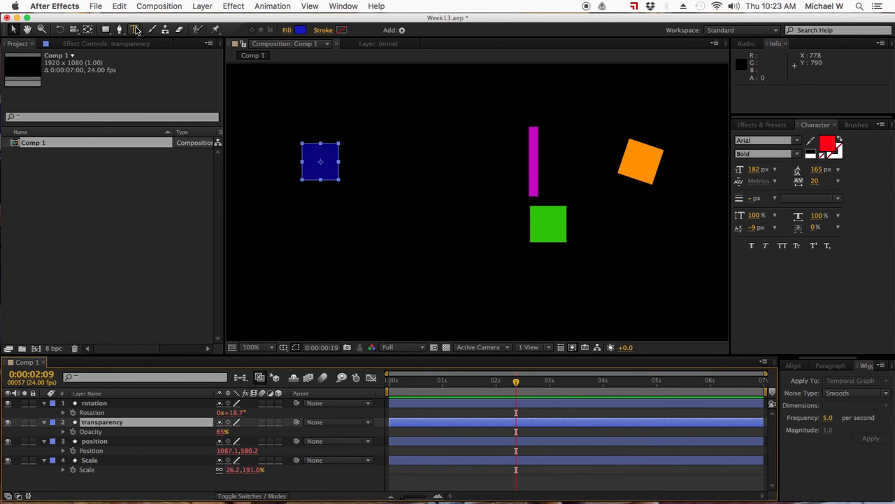
# Add a large red text layer reading wiggle(3,600) below the squares
pyautogui.click(133, 29)
pyautogui.write('wiggle')
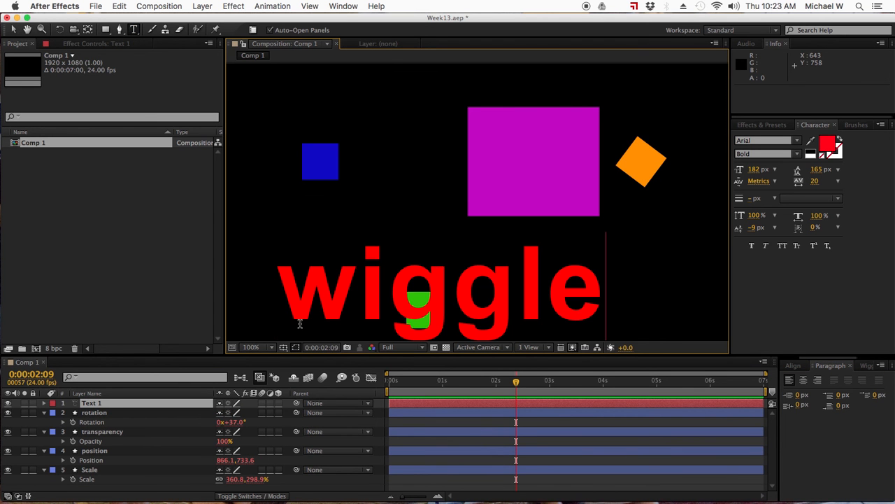
pyautogui.write('(3,')
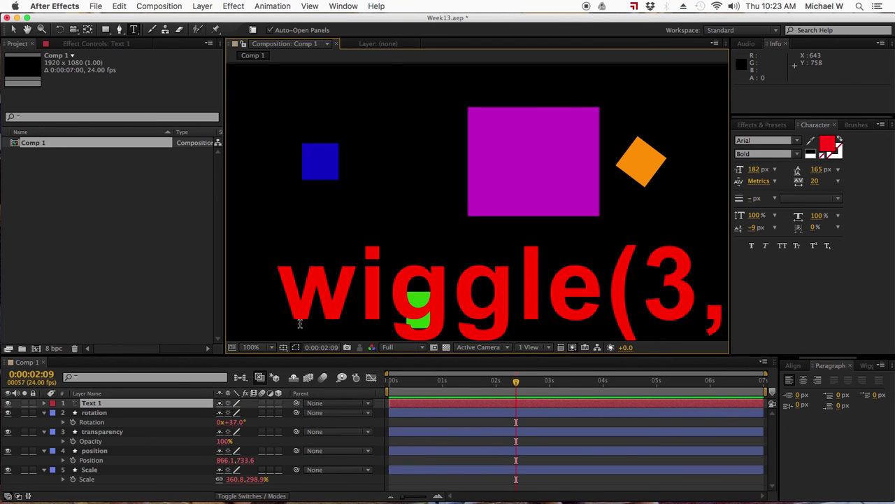
pyautogui.moveTo(300, 329)
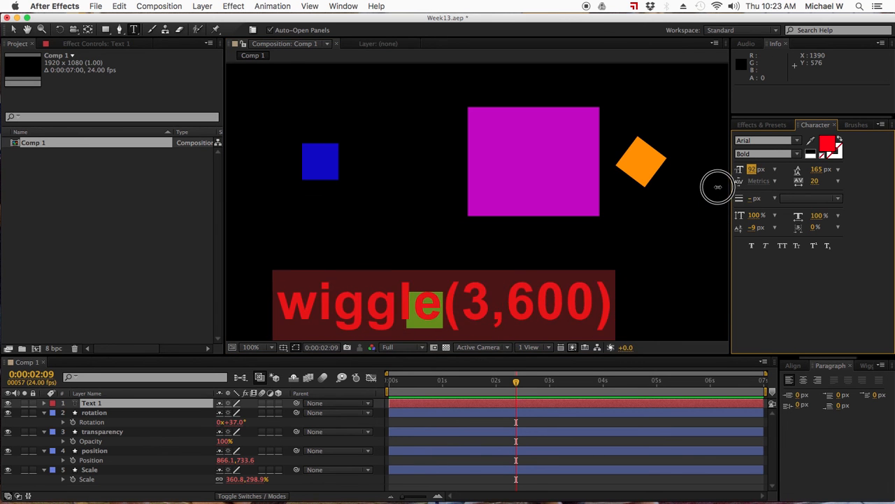
pyautogui.click(17, 28)
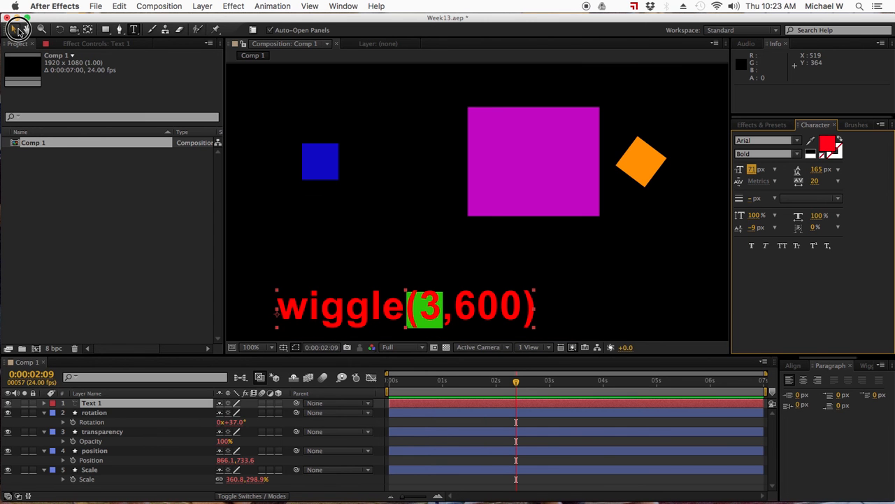